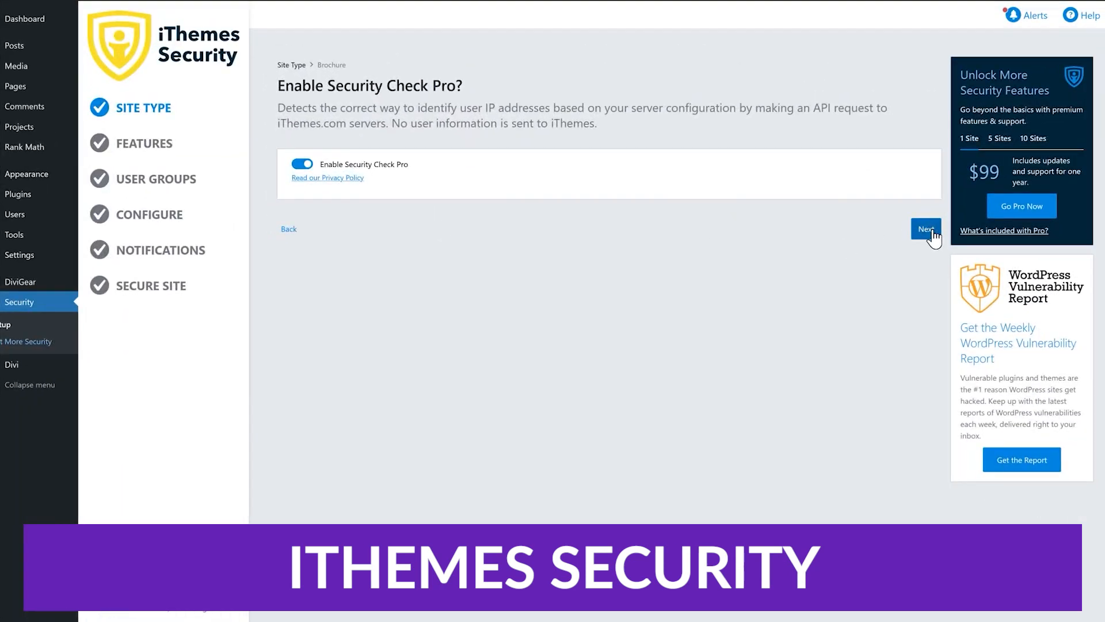
Enable Two-Factor on the Features step, accept the Default user groups and reach Everybody Else's login settings.
{"action": "left_click", "coordinate": [926, 229]}
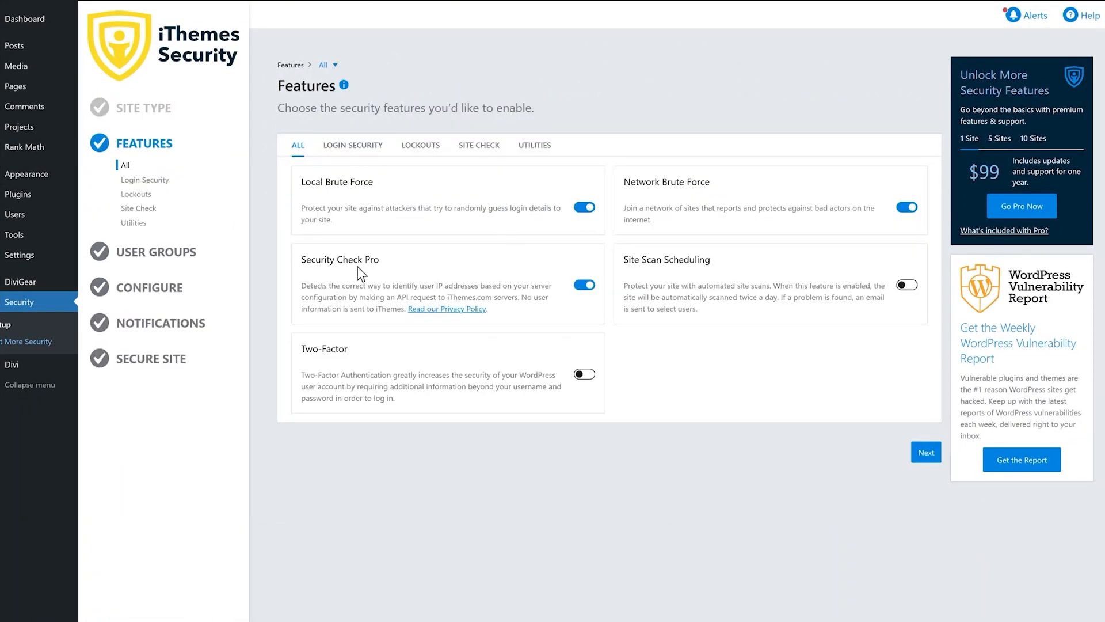
{"action": "left_click", "coordinate": [584, 373]}
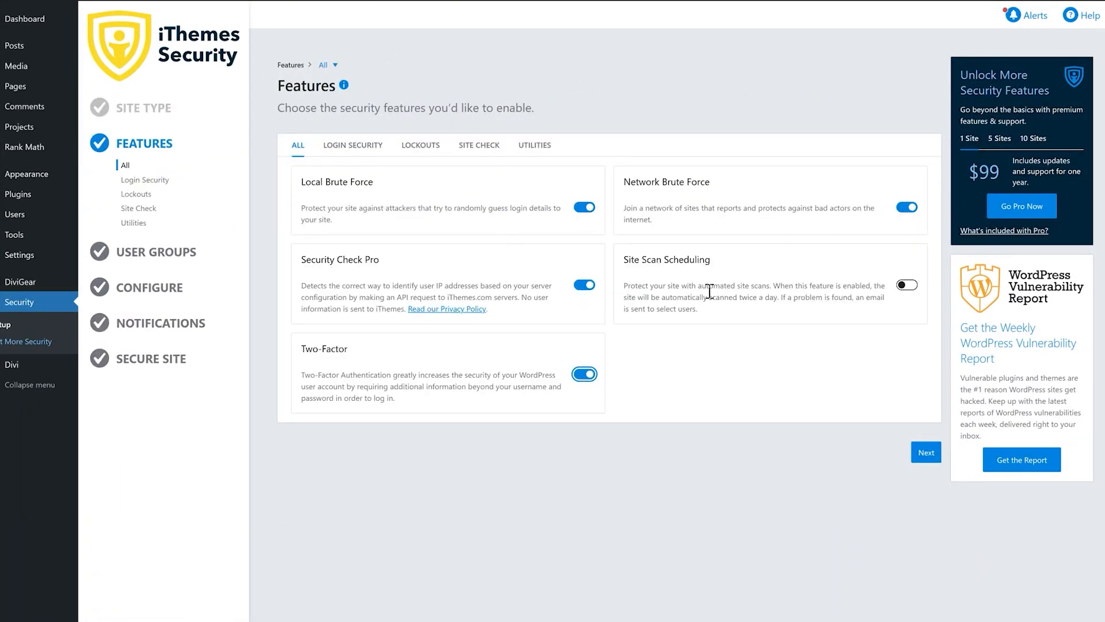
{"action": "left_click", "coordinate": [353, 145]}
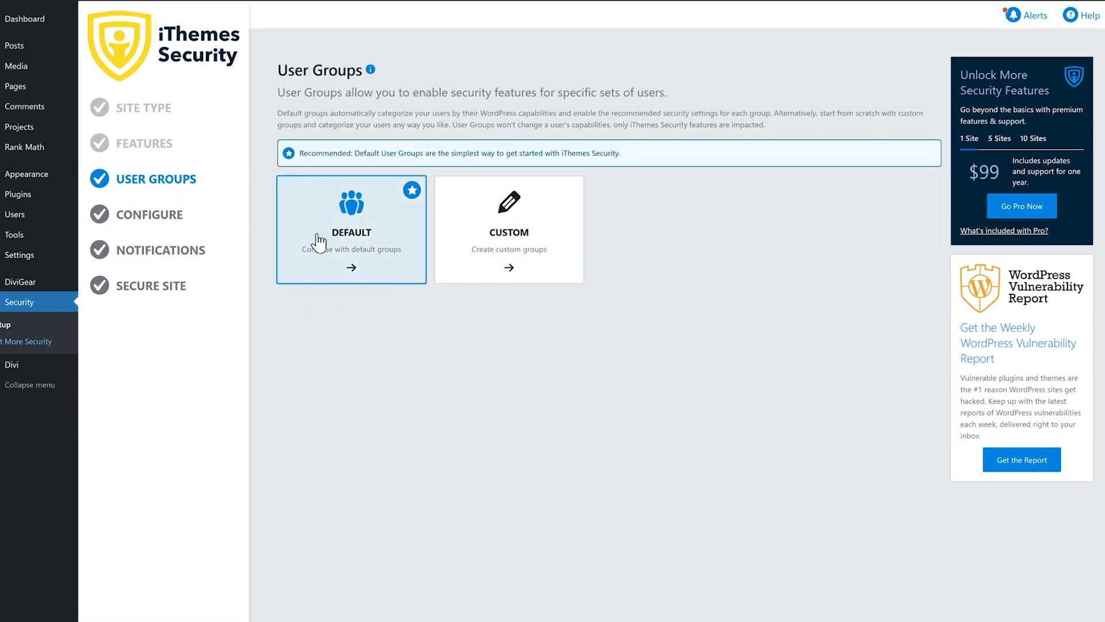
{"action": "left_click", "coordinate": [351, 230]}
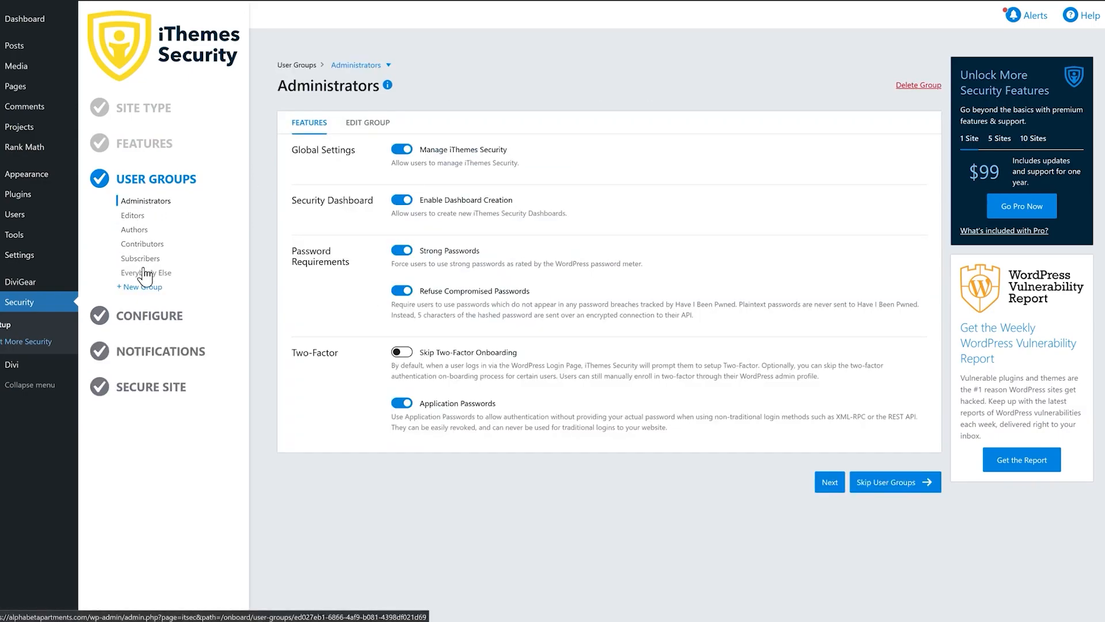
{"action": "left_click", "coordinate": [141, 144]}
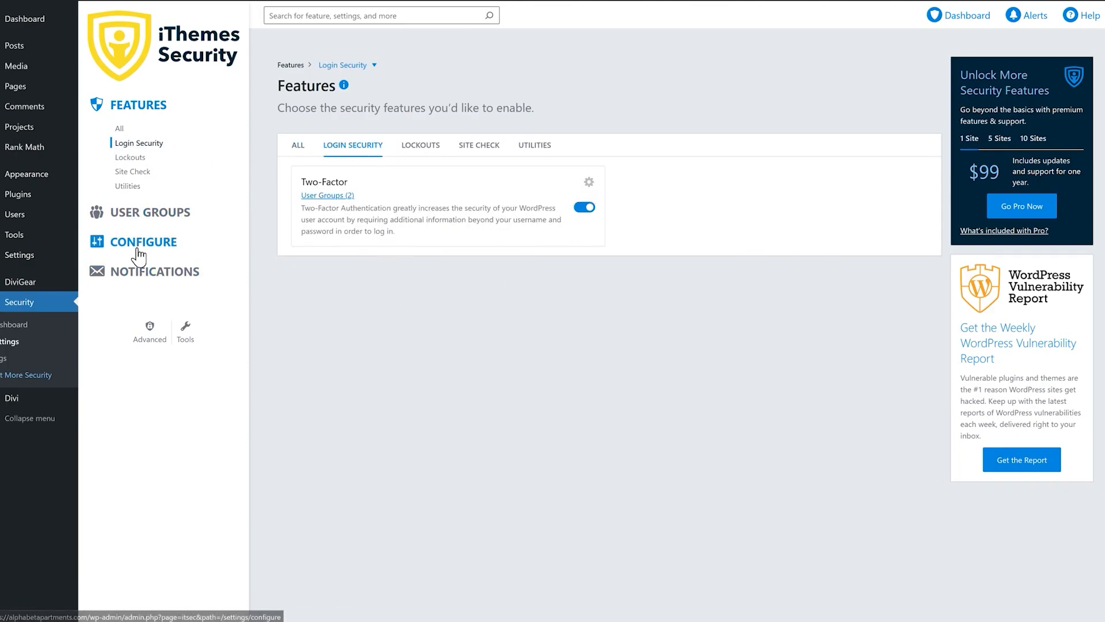
Review Global Settings via Configure: lockout durations, lockout messages and authorized hosts.
{"action": "left_click", "coordinate": [420, 145]}
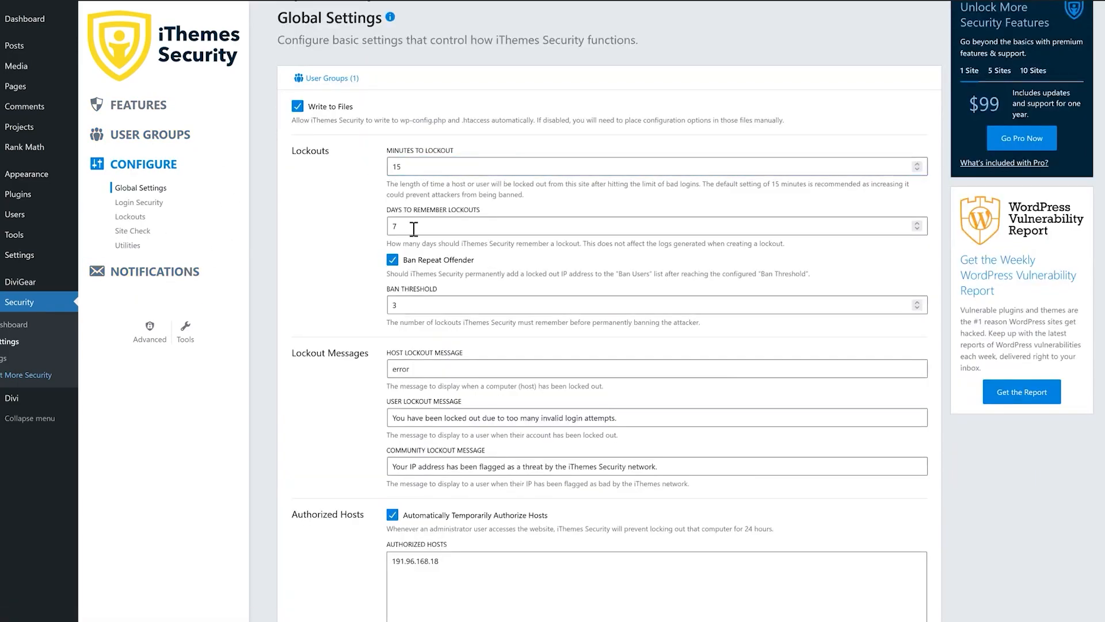
{"action": "scroll", "scroll_direction": "down", "scroll_amount": 3}
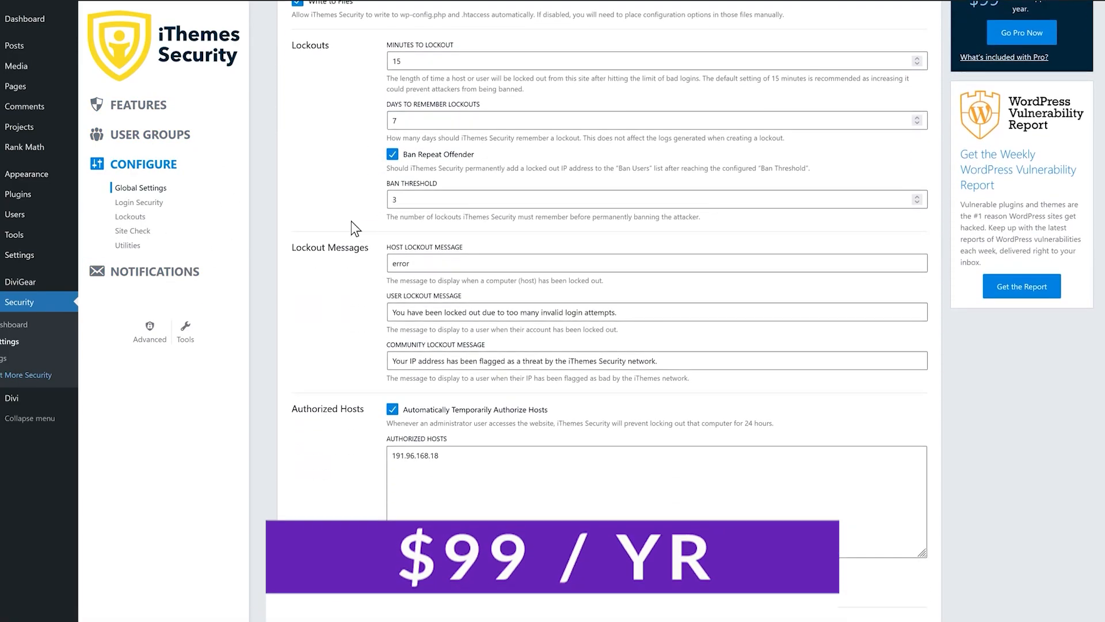
{"action": "scroll", "scroll_direction": "down", "scroll_amount": 3}
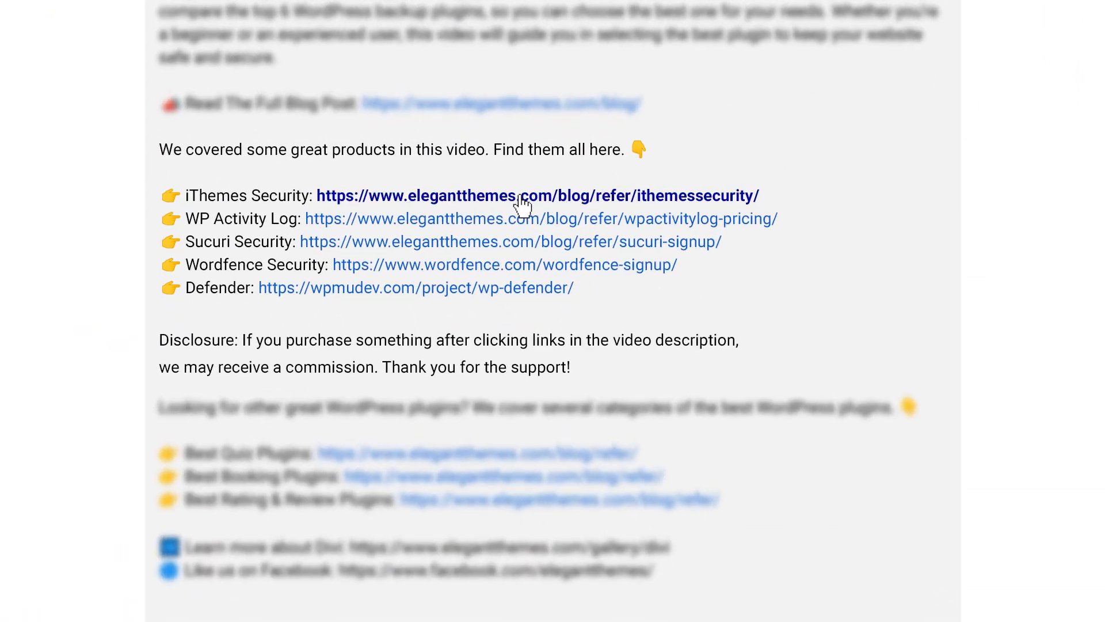
Reach the iThemes Security pricing page with Basic, Plus and Agency plans.
{"action": "left_click", "coordinate": [538, 196]}
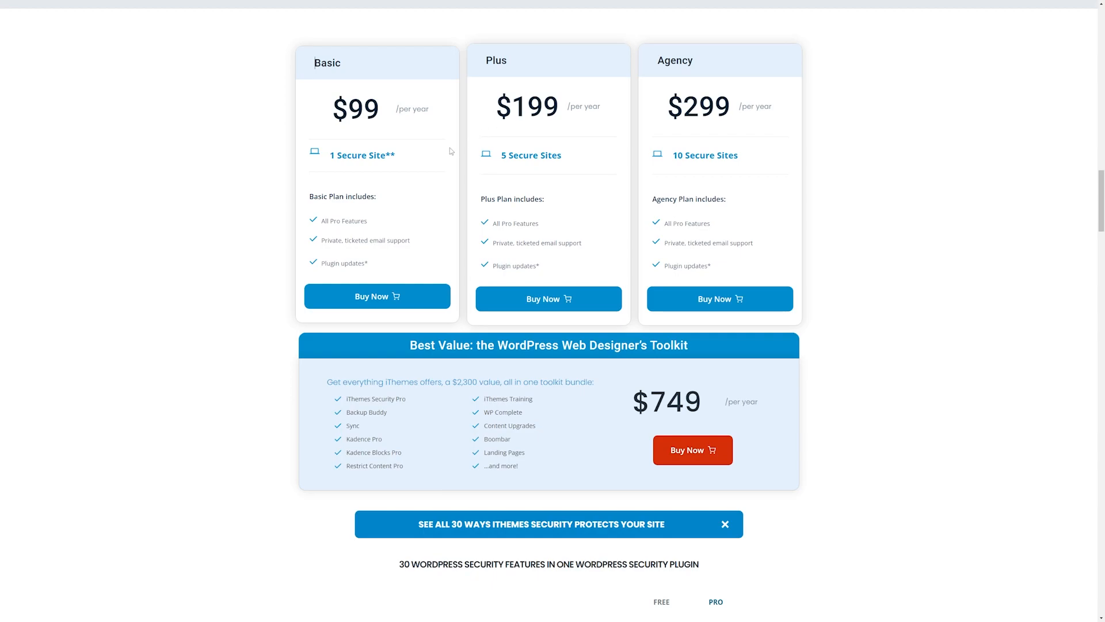
{"action": "mouse_move", "coordinate": [378, 296]}
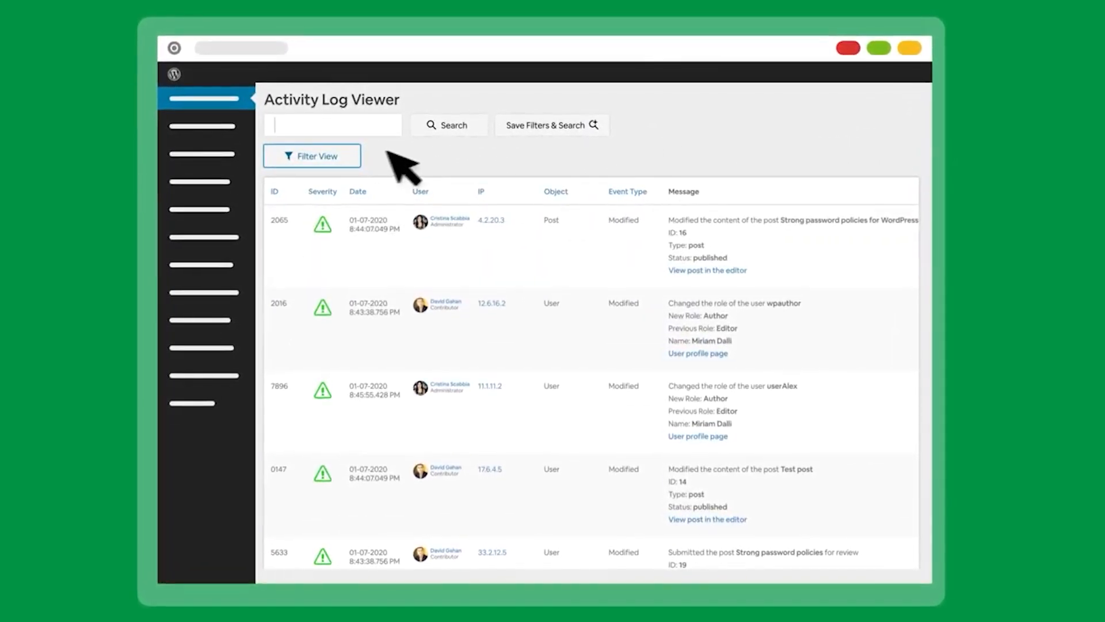
Filter the Activity Log Viewer to username 'Cristin'.
{"action": "left_click", "coordinate": [312, 155]}
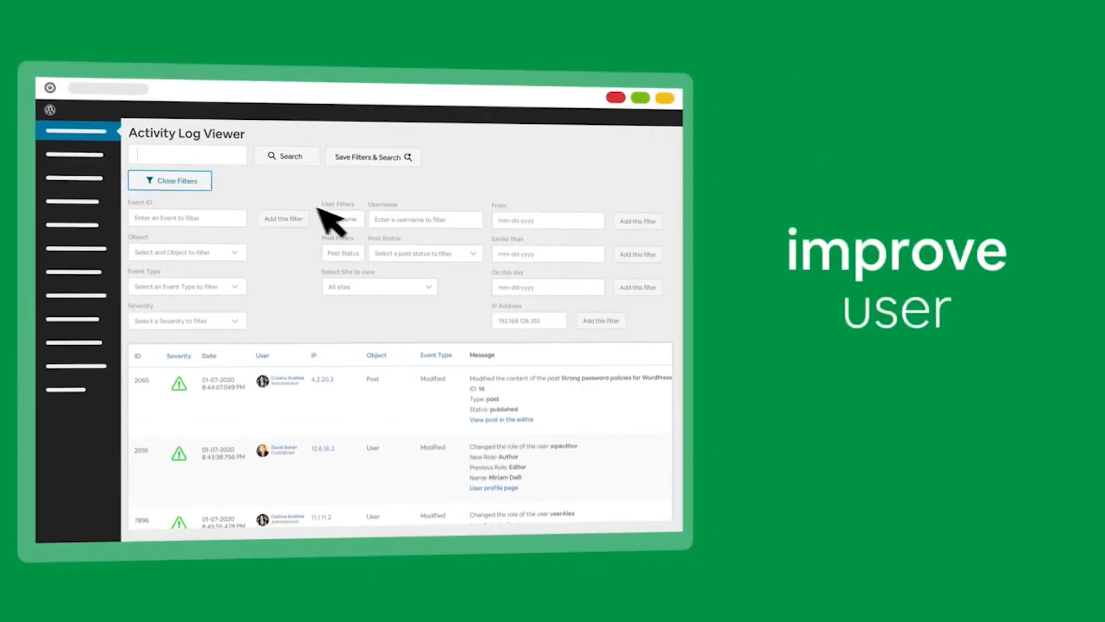
{"action": "type", "text": "Cristin"}
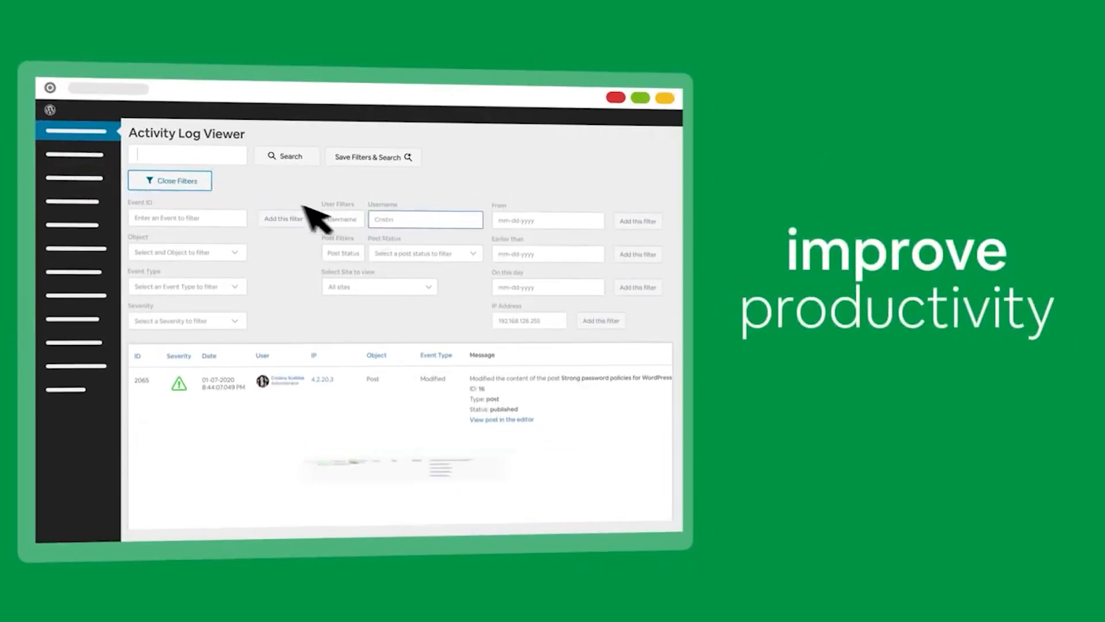
{"action": "left_click", "coordinate": [169, 180]}
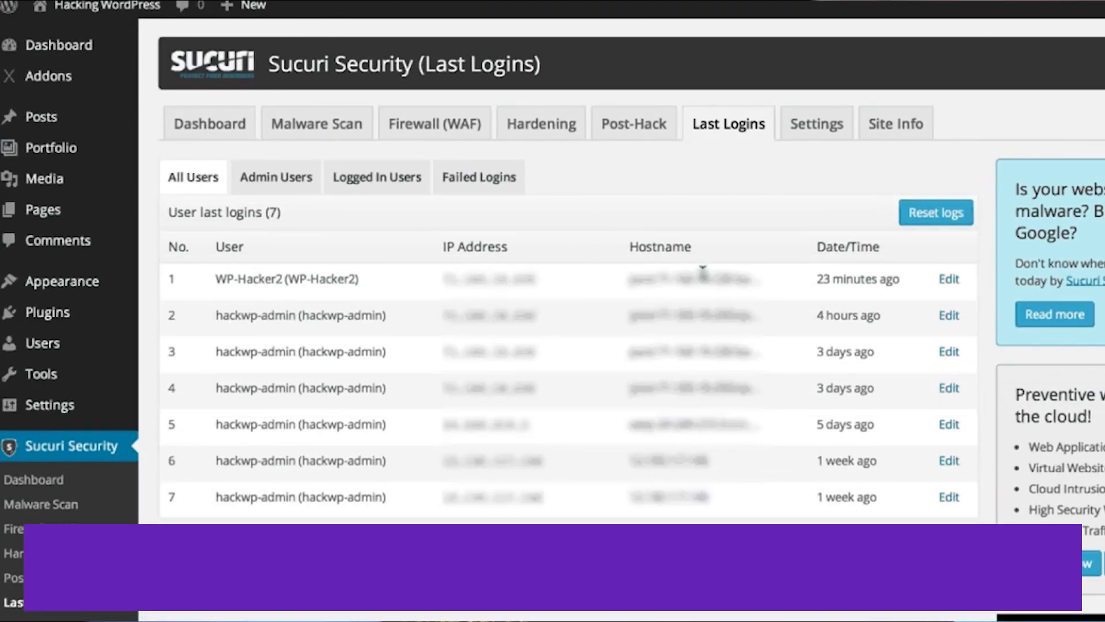
Reach Sucuri's Alert Settings and toggle email alerts for login brute-force attacks.
{"action": "left_click", "coordinate": [816, 123]}
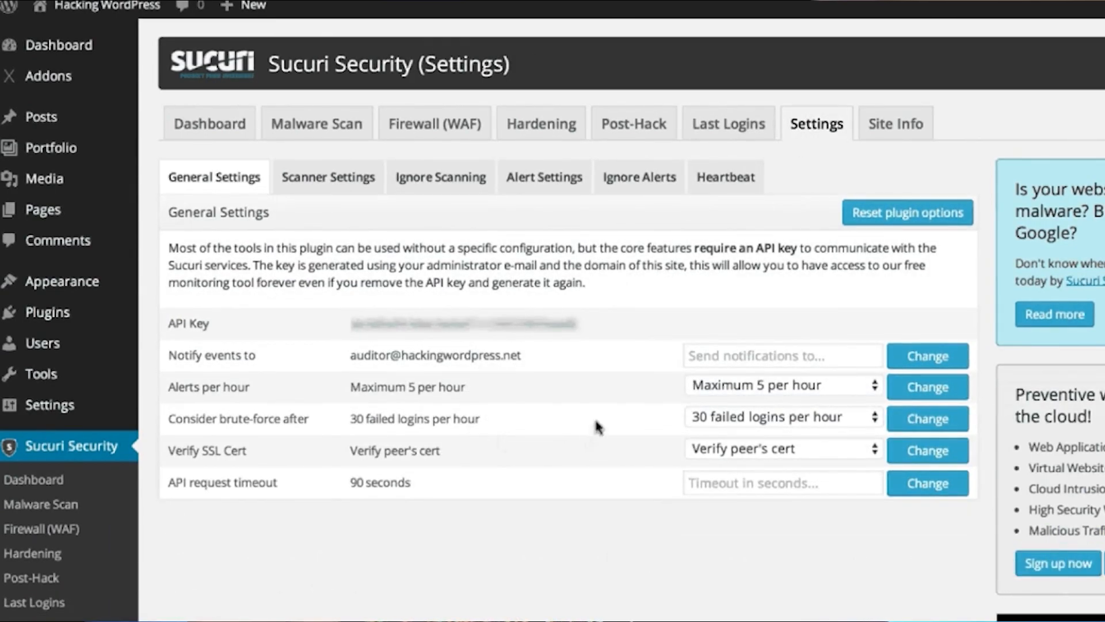
{"action": "mouse_move", "coordinate": [572, 415]}
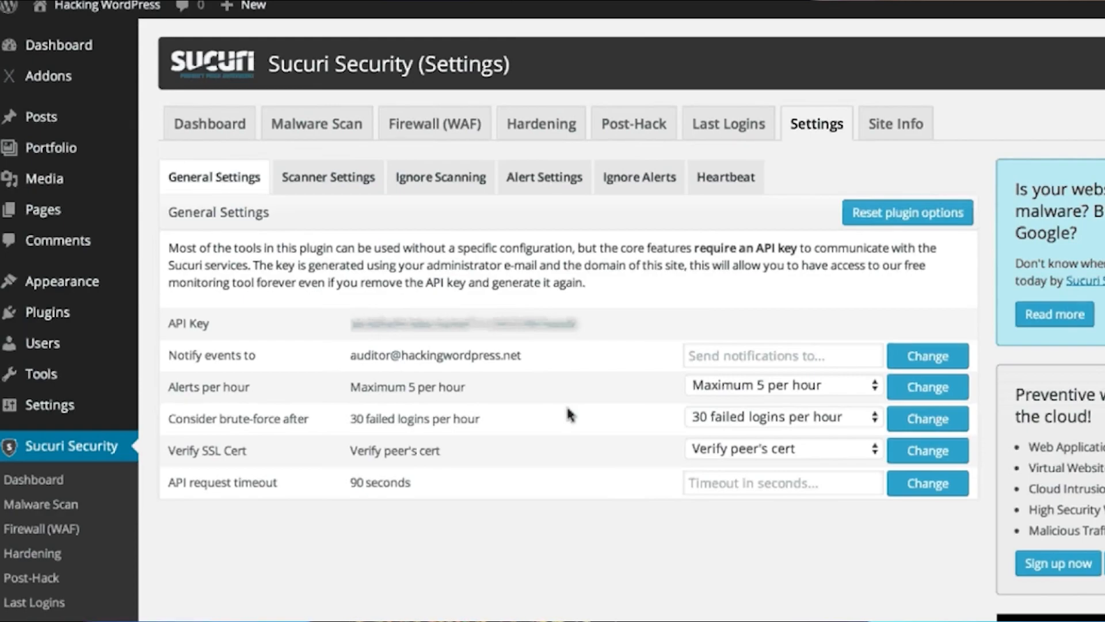
{"action": "left_click", "coordinate": [544, 177]}
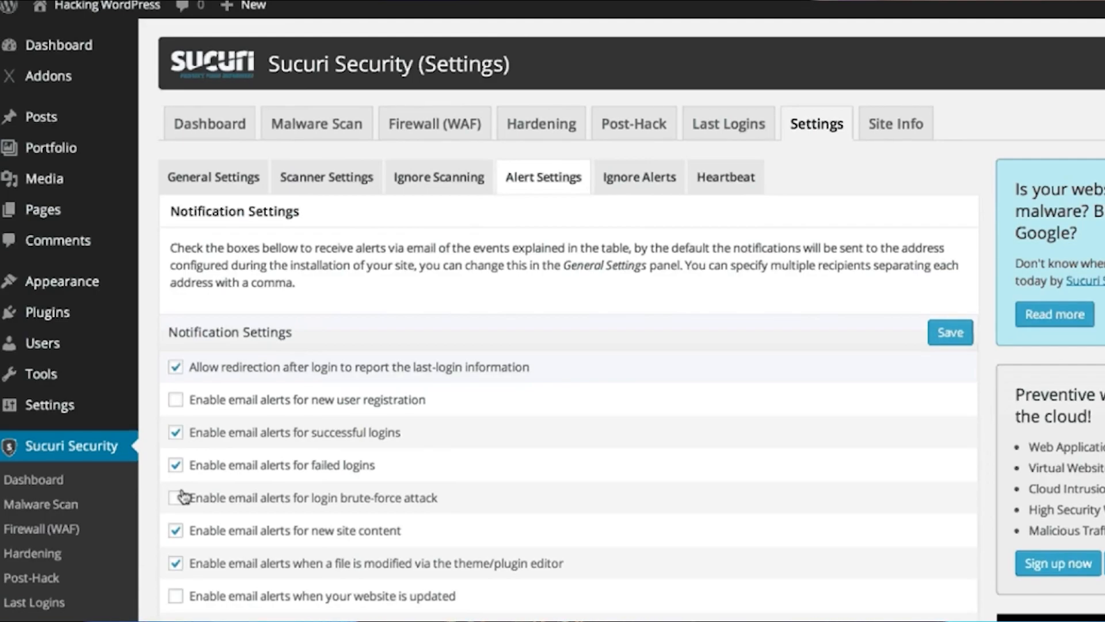
{"action": "left_click", "coordinate": [636, 178]}
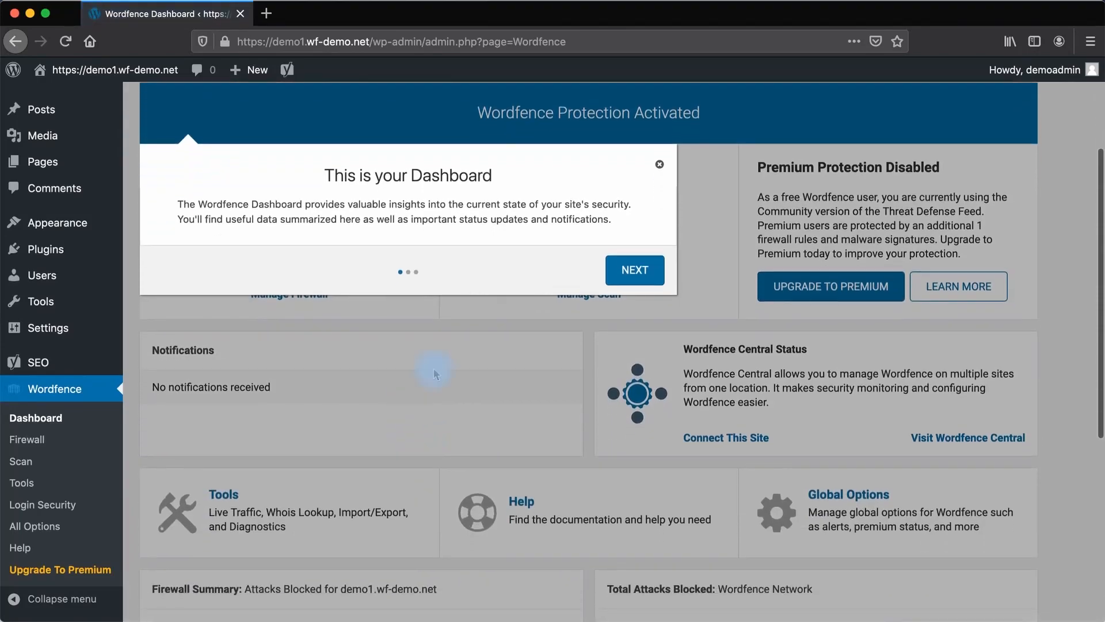
Step through the Wordfence dashboard tour and decline automatic Wordfence updates.
{"action": "left_click", "coordinate": [634, 270]}
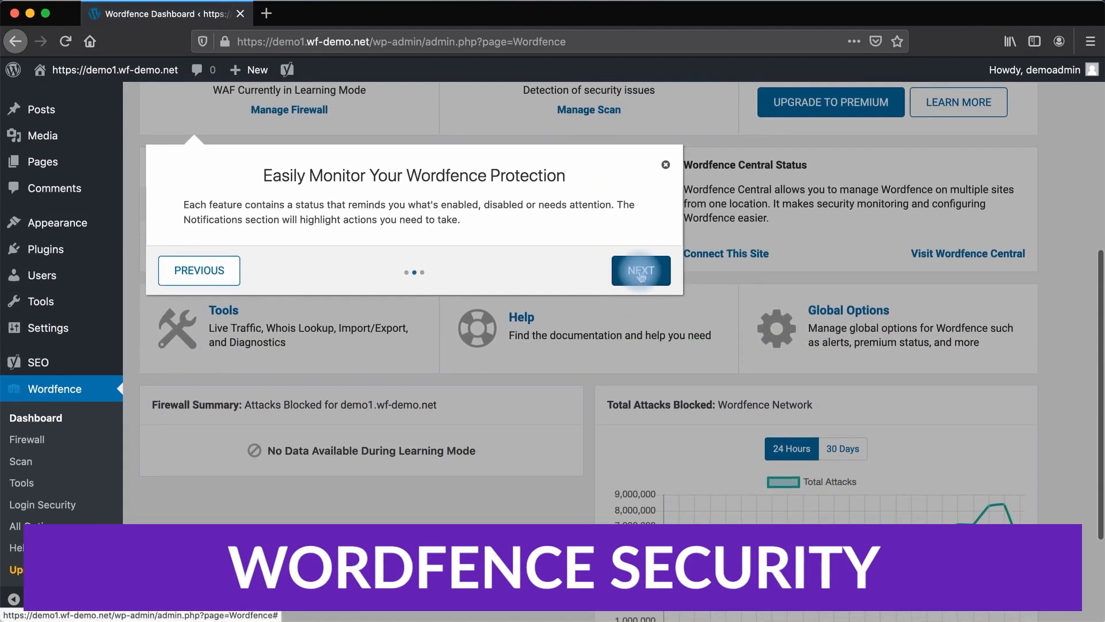
{"action": "left_click", "coordinate": [640, 270]}
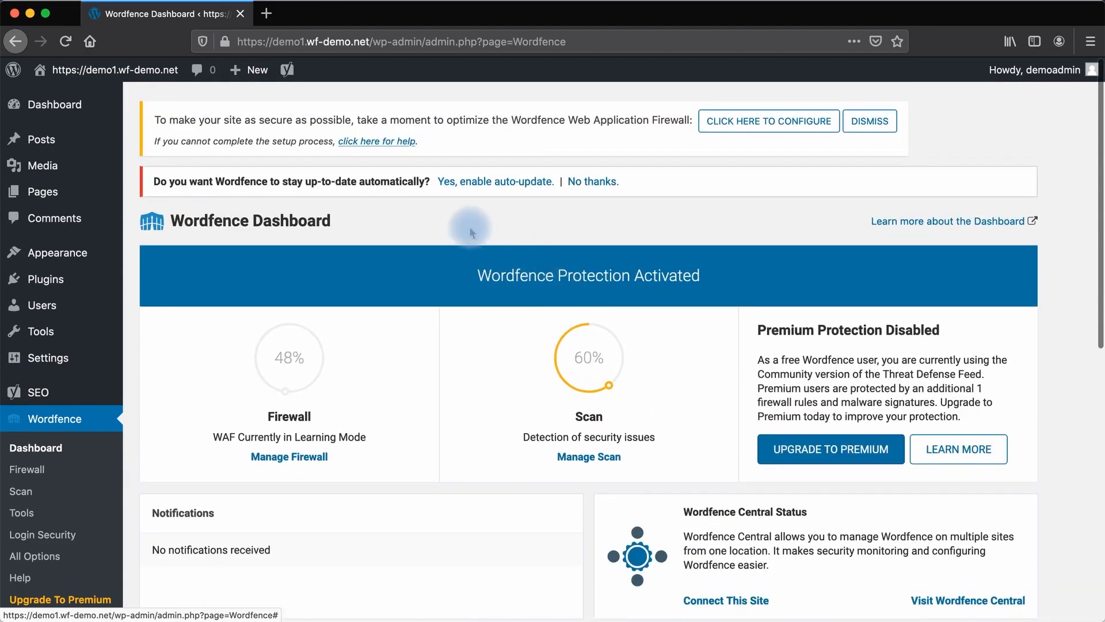
{"action": "mouse_move", "coordinate": [488, 194]}
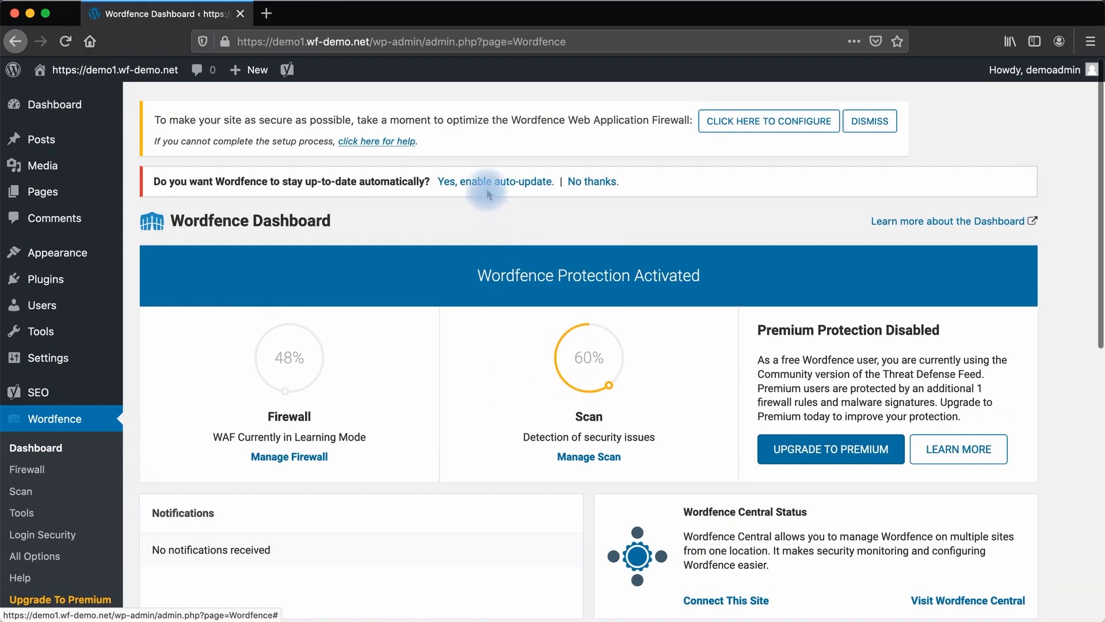
{"action": "mouse_move", "coordinate": [593, 181]}
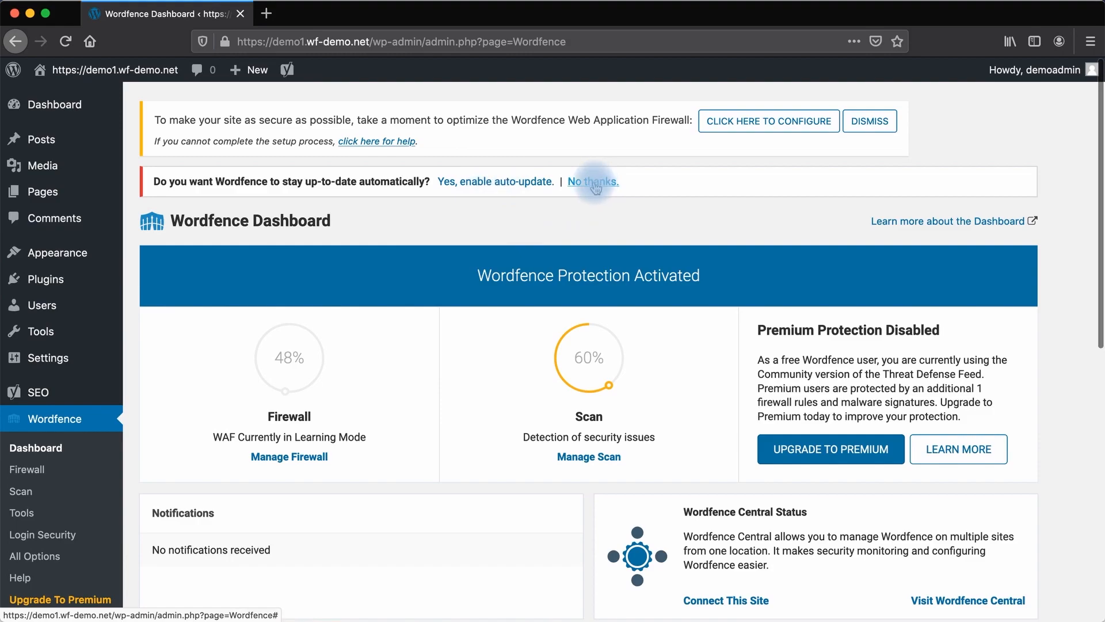
{"action": "left_click", "coordinate": [593, 181]}
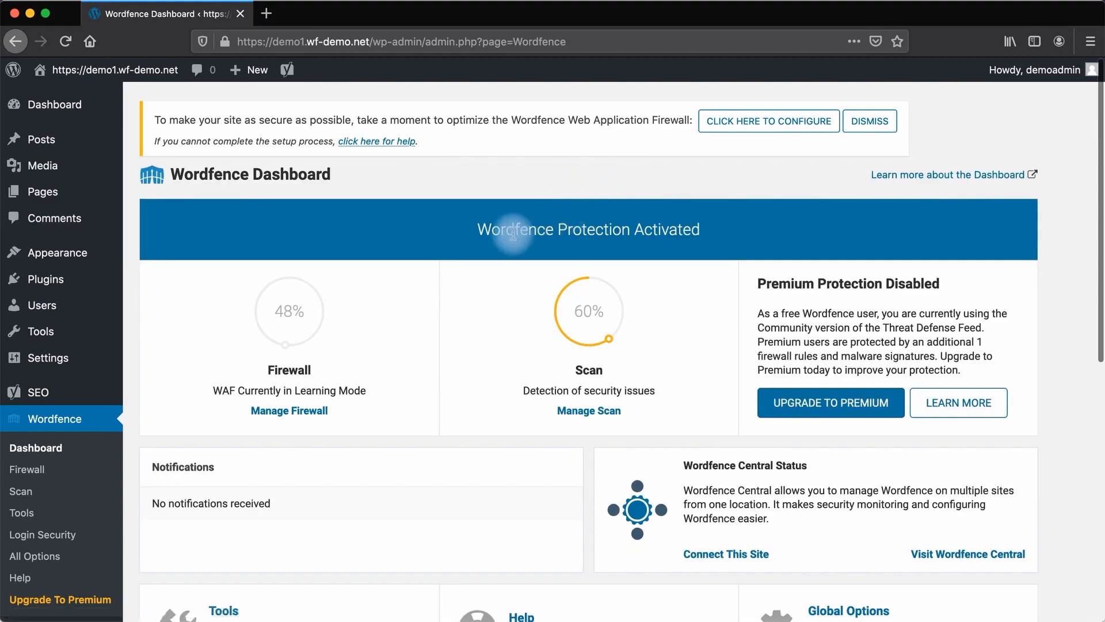
{"action": "mouse_move", "coordinate": [654, 178]}
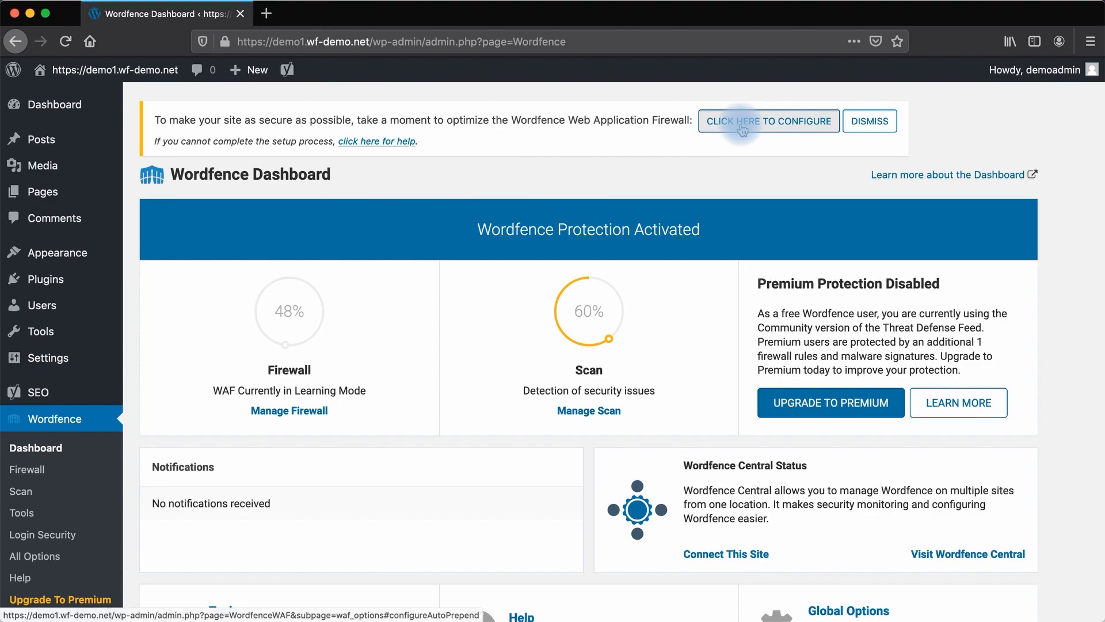
Back up the .htaccess file to disk, then complete the Wordfence firewall optimization.
{"action": "left_click", "coordinate": [768, 121]}
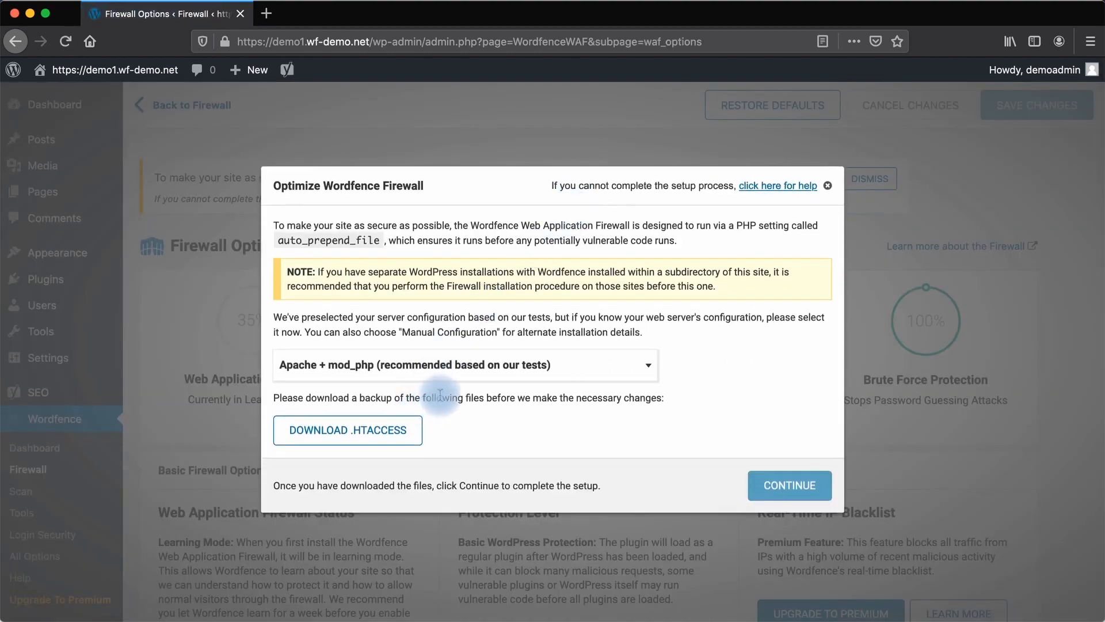
{"action": "left_click", "coordinate": [346, 429]}
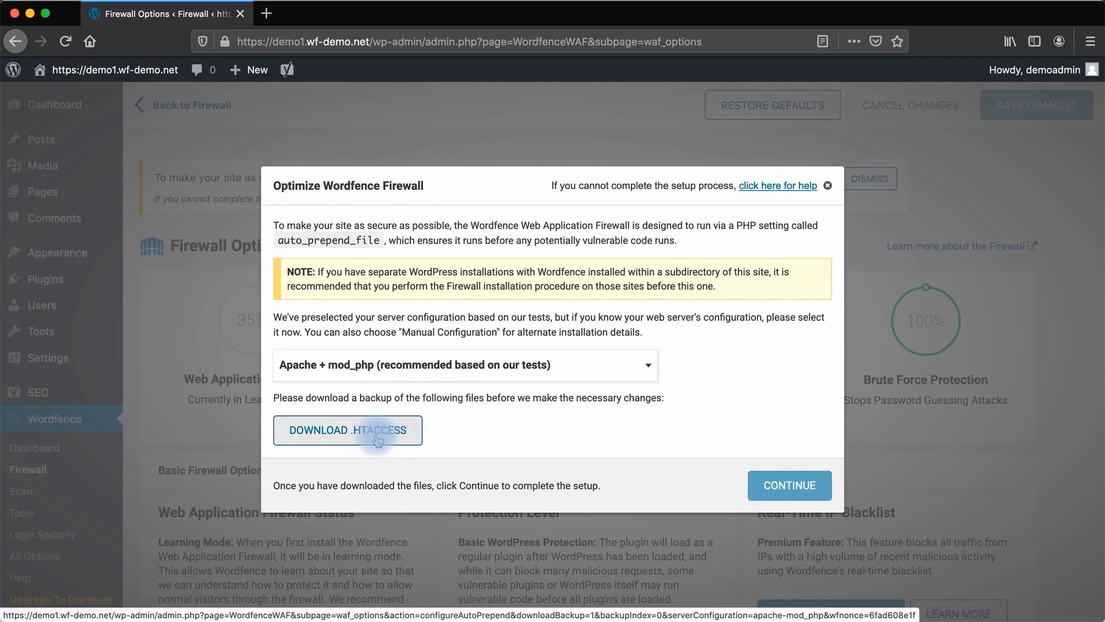
{"action": "left_click", "coordinate": [347, 429]}
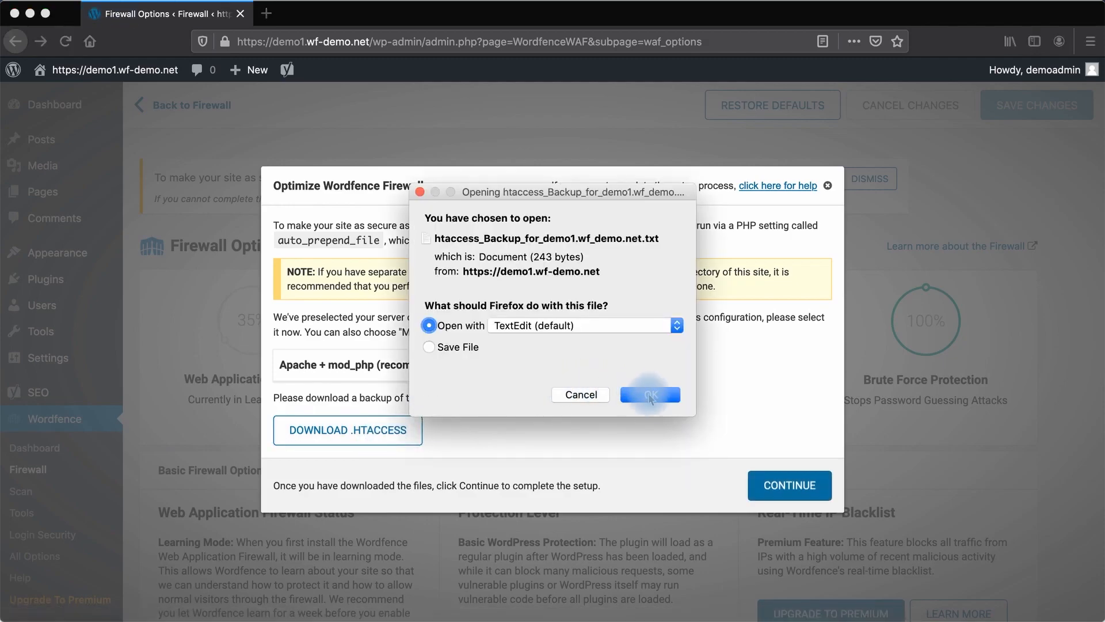
{"action": "left_click", "coordinate": [429, 347]}
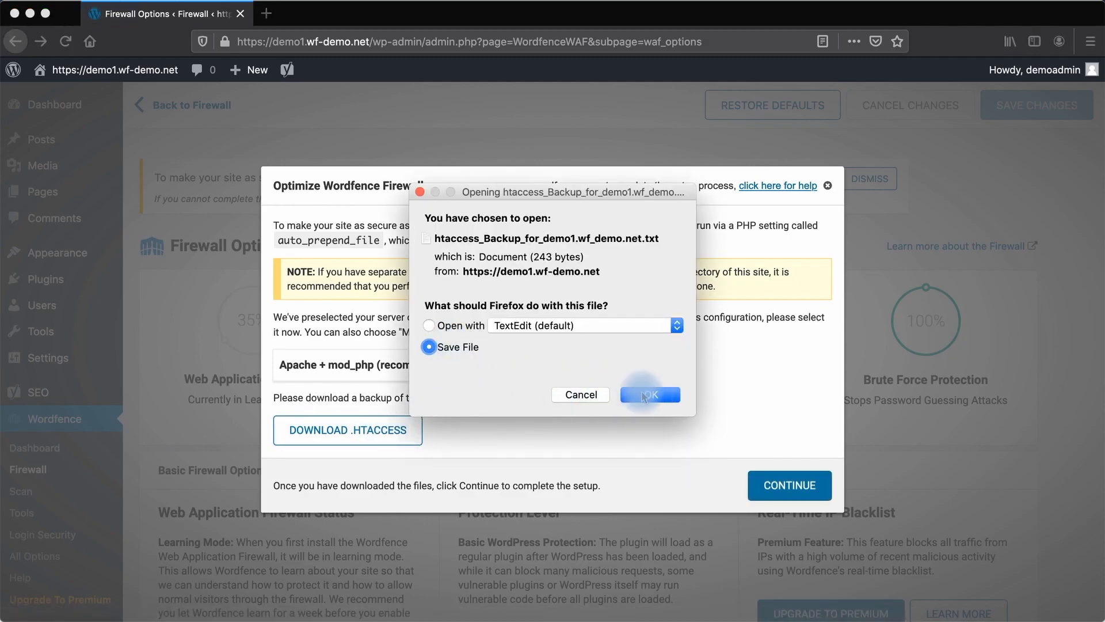
{"action": "left_click", "coordinate": [650, 394]}
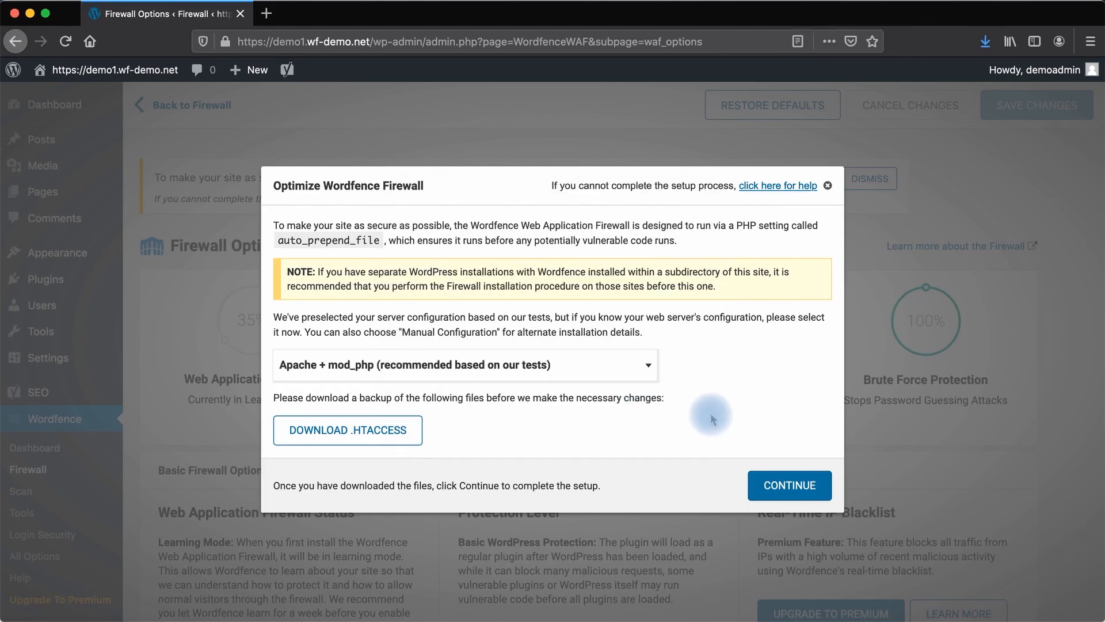
{"action": "left_click", "coordinate": [787, 484]}
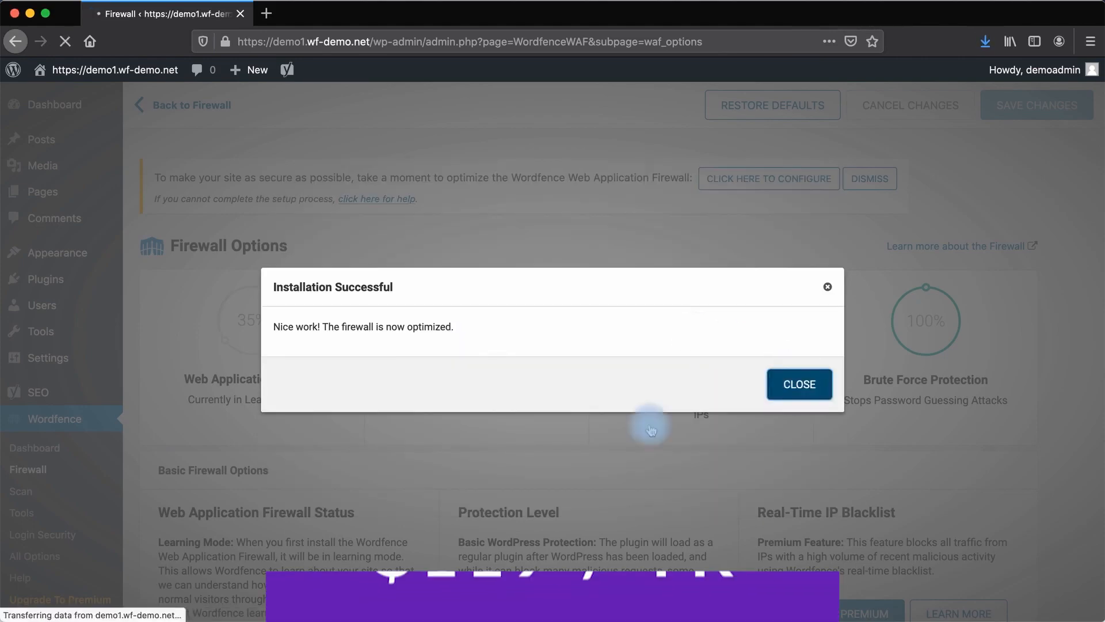
{"action": "left_click", "coordinate": [799, 384]}
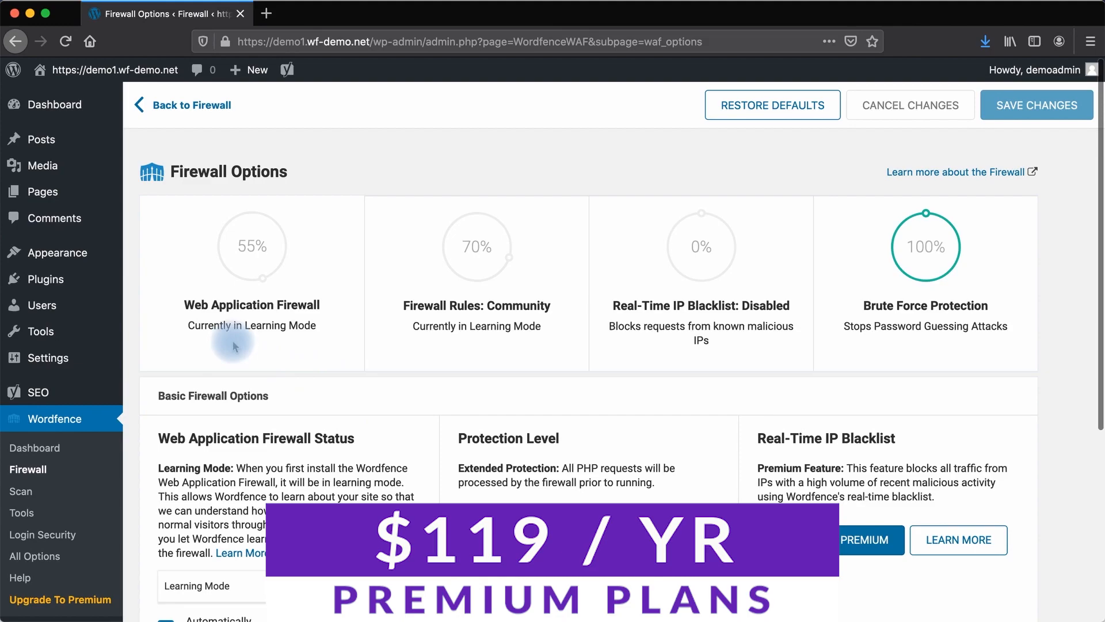
{"action": "mouse_move", "coordinate": [304, 350]}
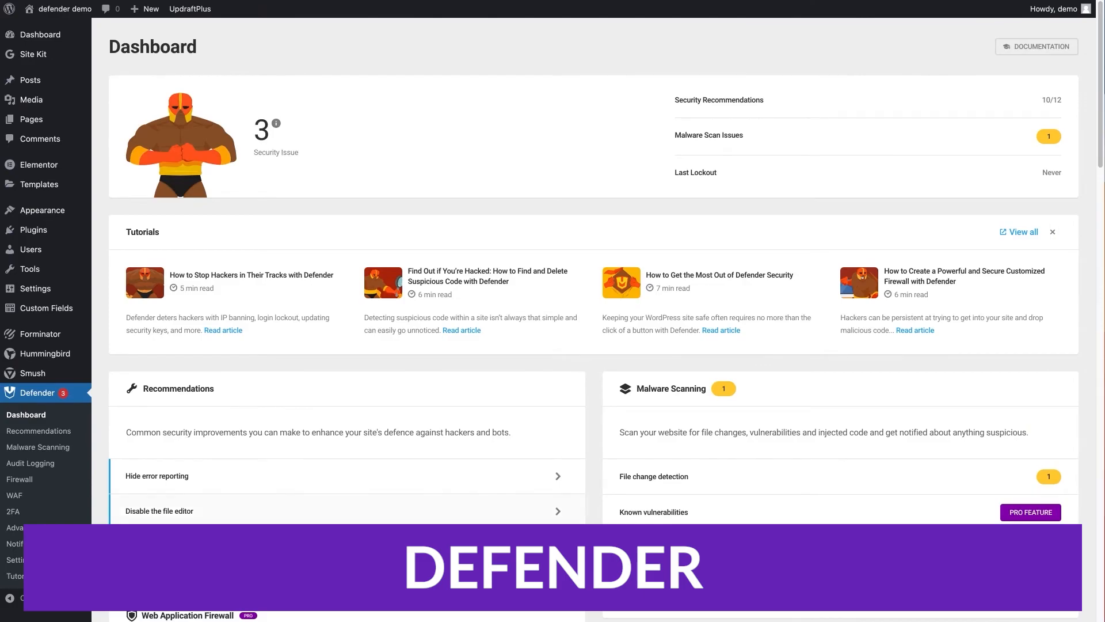
Bulk-resolve the two remaining Defender recommendations and return to its dashboard.
{"action": "left_click", "coordinate": [38, 431]}
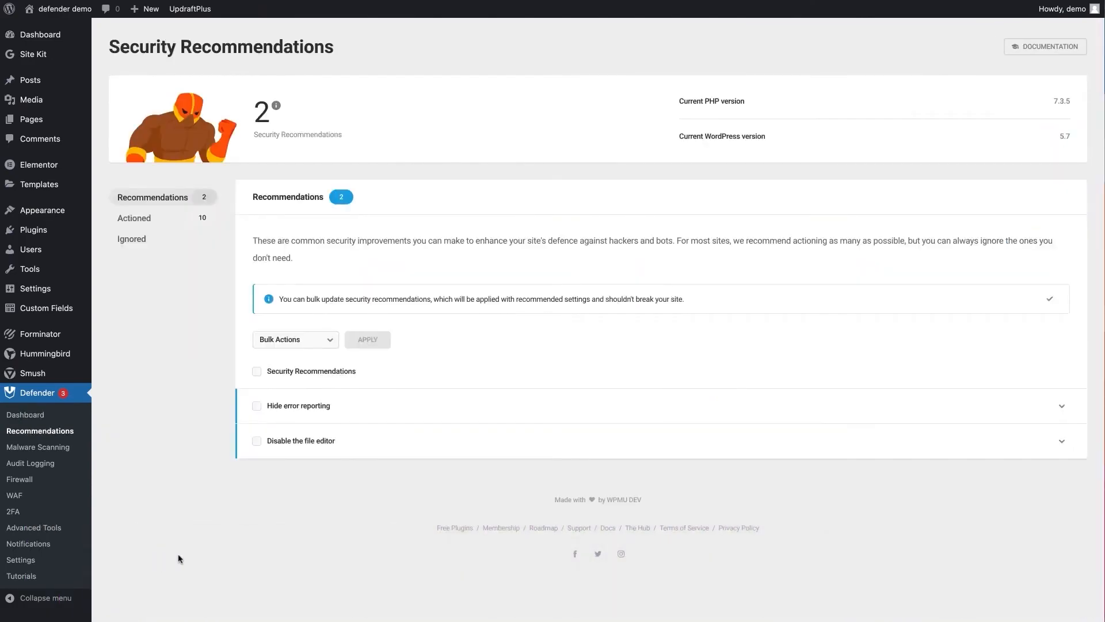
{"action": "mouse_move", "coordinate": [338, 521]}
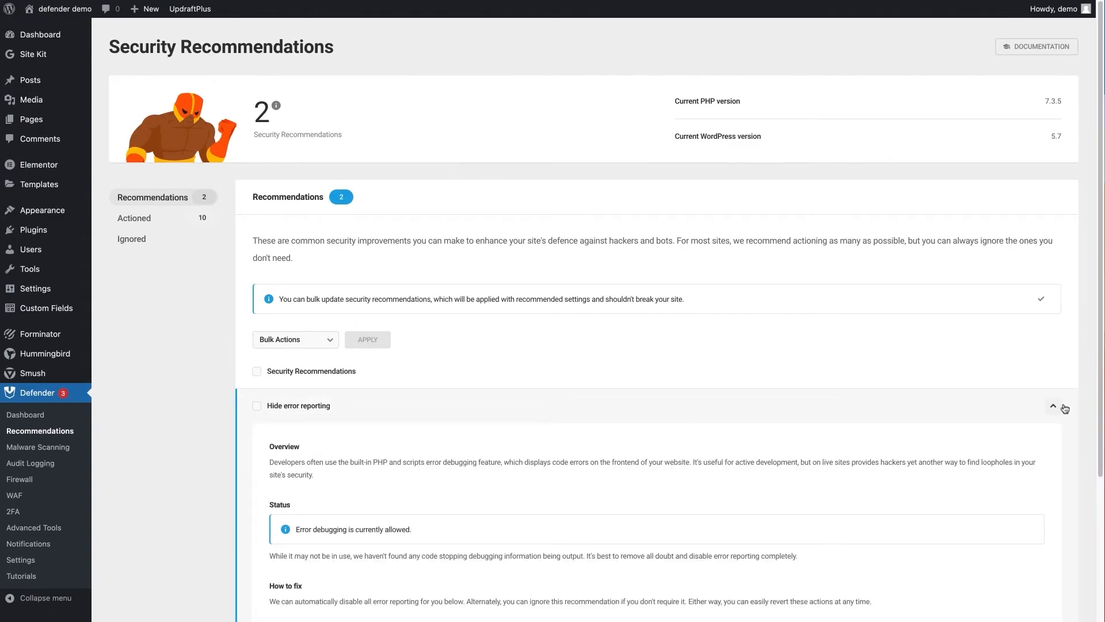
{"action": "scroll", "scroll_direction": "down", "scroll_amount": 3}
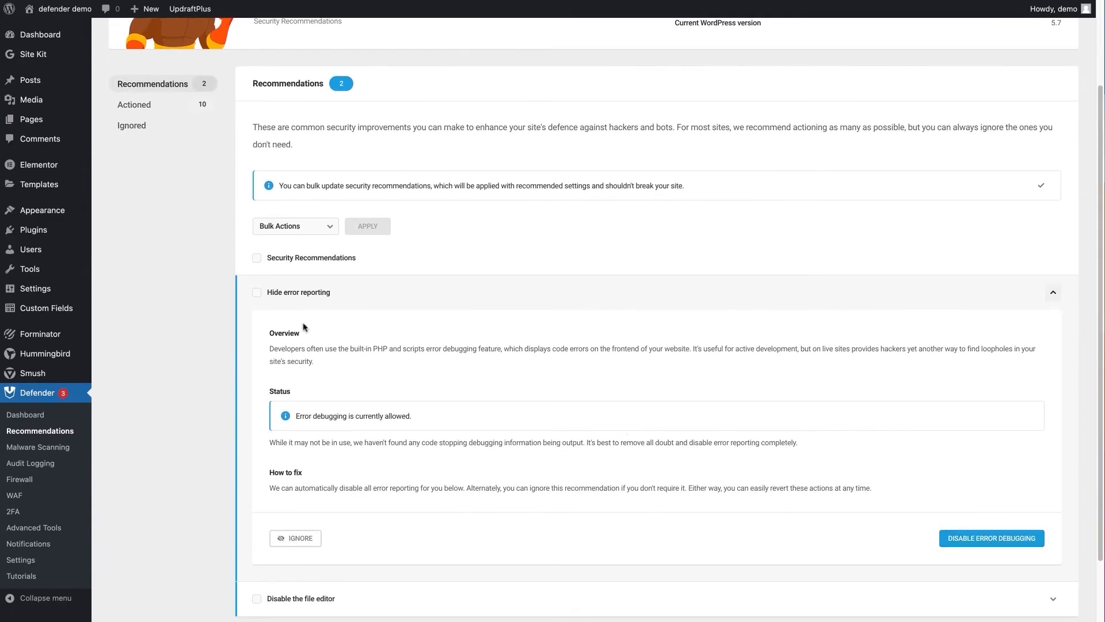
{"action": "left_click", "coordinate": [990, 538]}
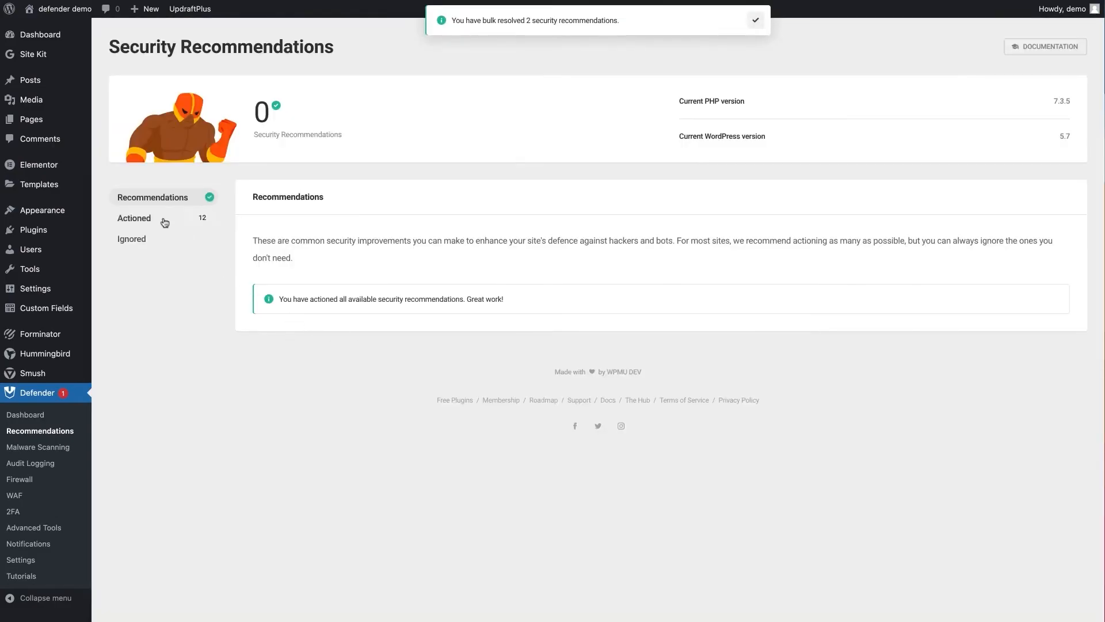
{"action": "left_click", "coordinate": [26, 415]}
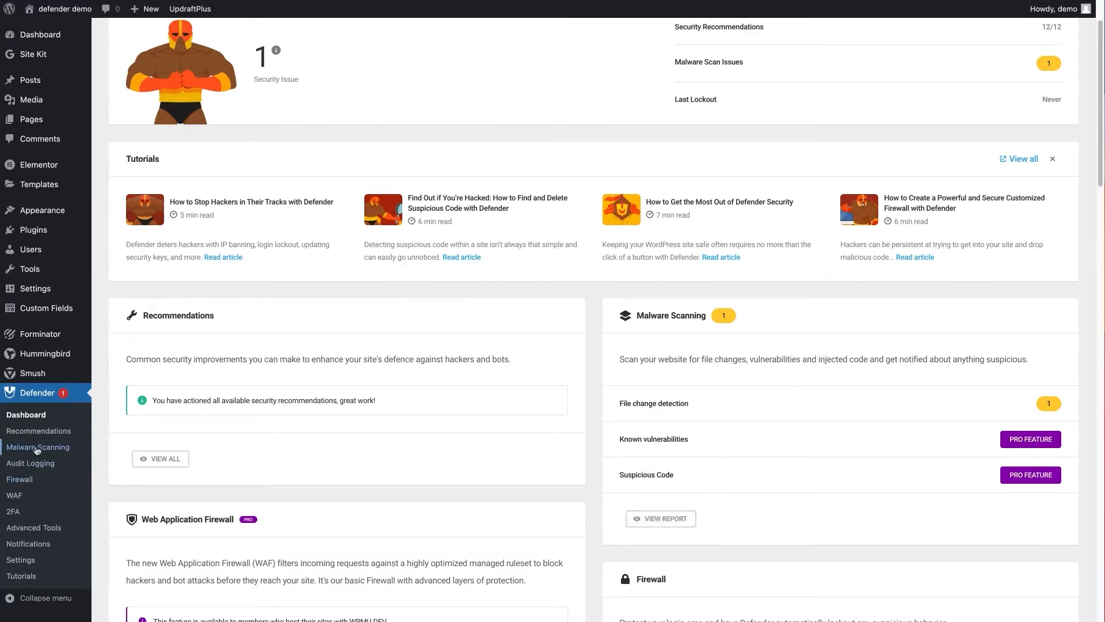
Review Defender's Malware Scanning issues showing one modified theme file.
{"action": "left_click", "coordinate": [37, 446]}
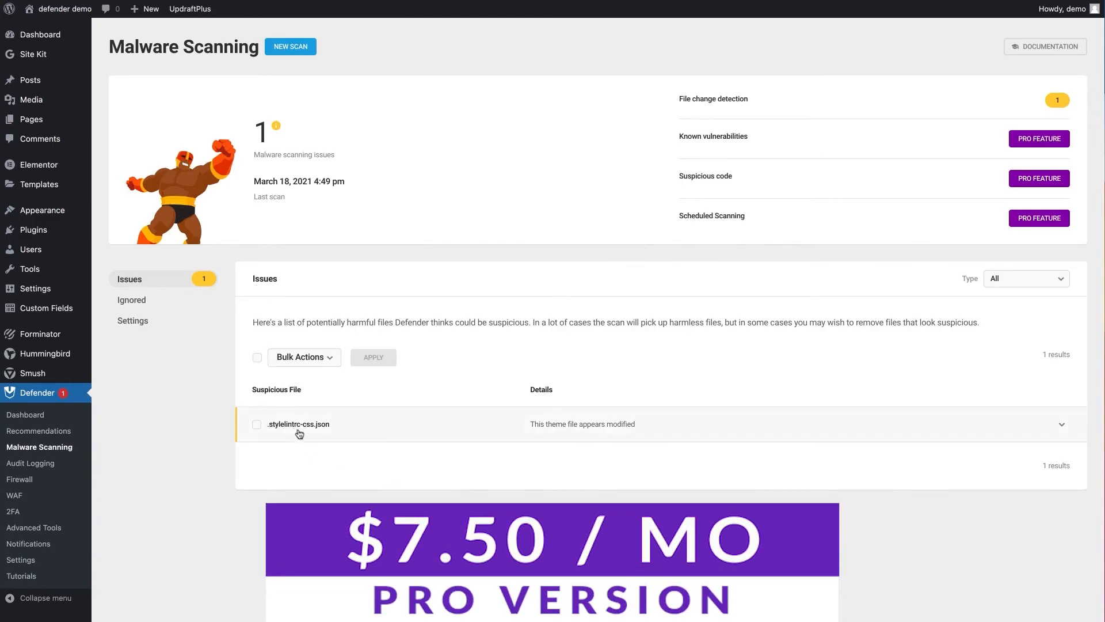
{"action": "left_click", "coordinate": [299, 424]}
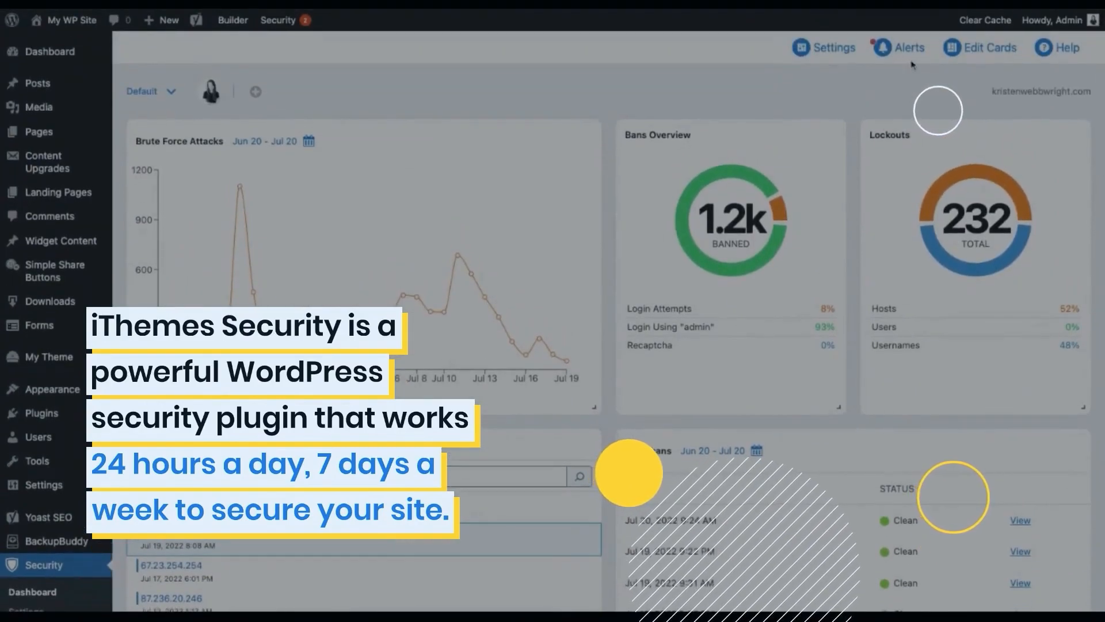
View the Jul 20, 2022 Vulnerable Software scan details showing Elementor 3.6.2's file upload issue.
{"action": "left_click", "coordinate": [905, 47]}
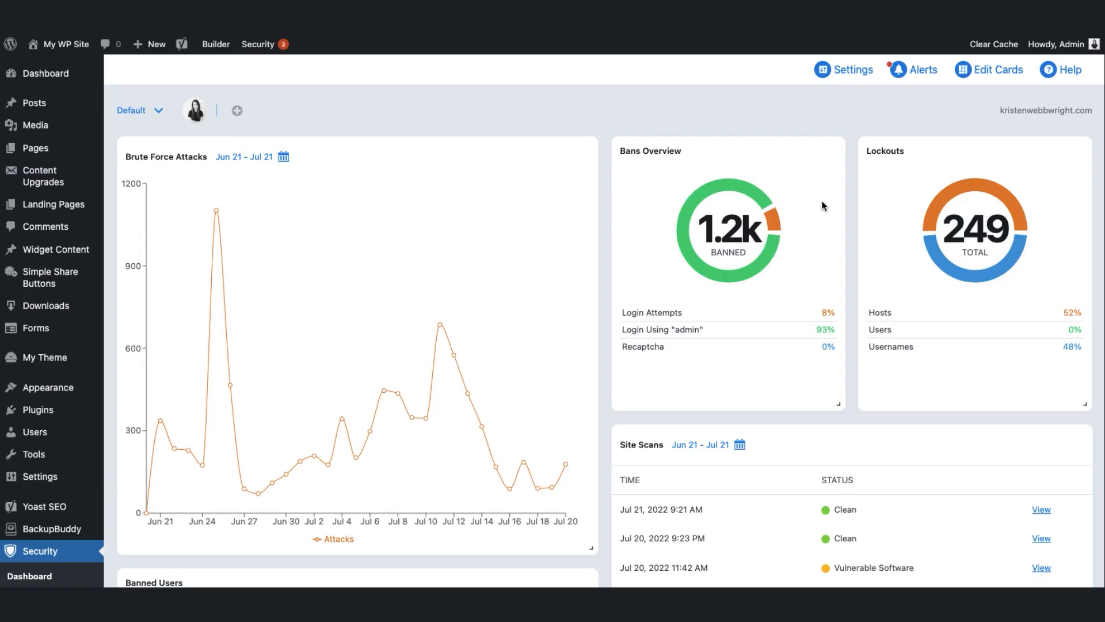
{"action": "scroll", "scroll_direction": "down", "scroll_amount": 3}
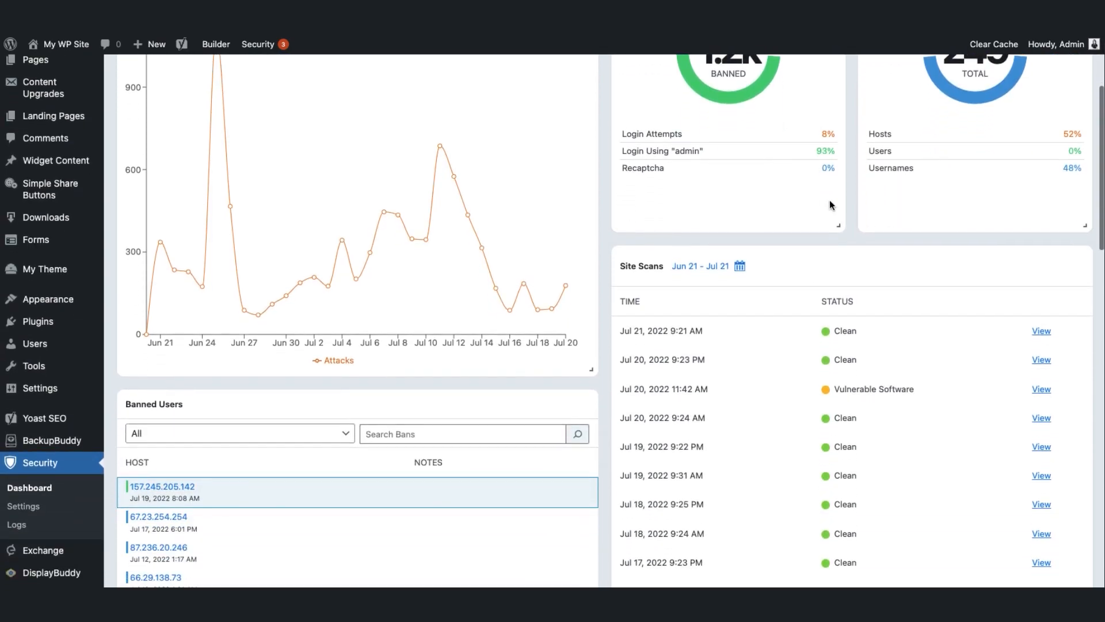
{"action": "left_click", "coordinate": [1040, 388]}
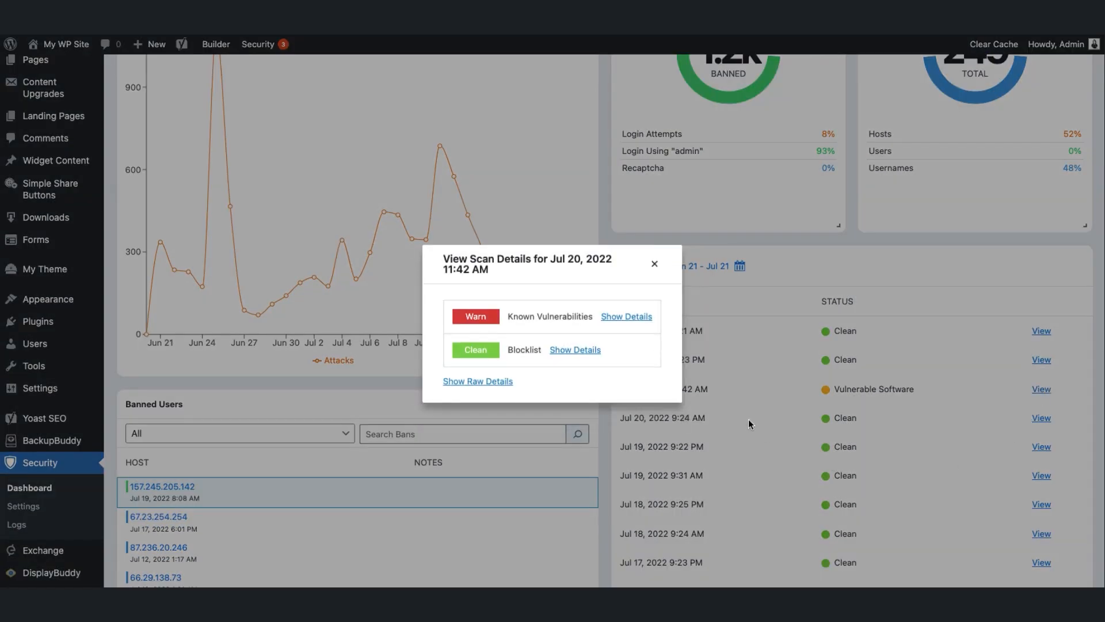
{"action": "left_click", "coordinate": [626, 315]}
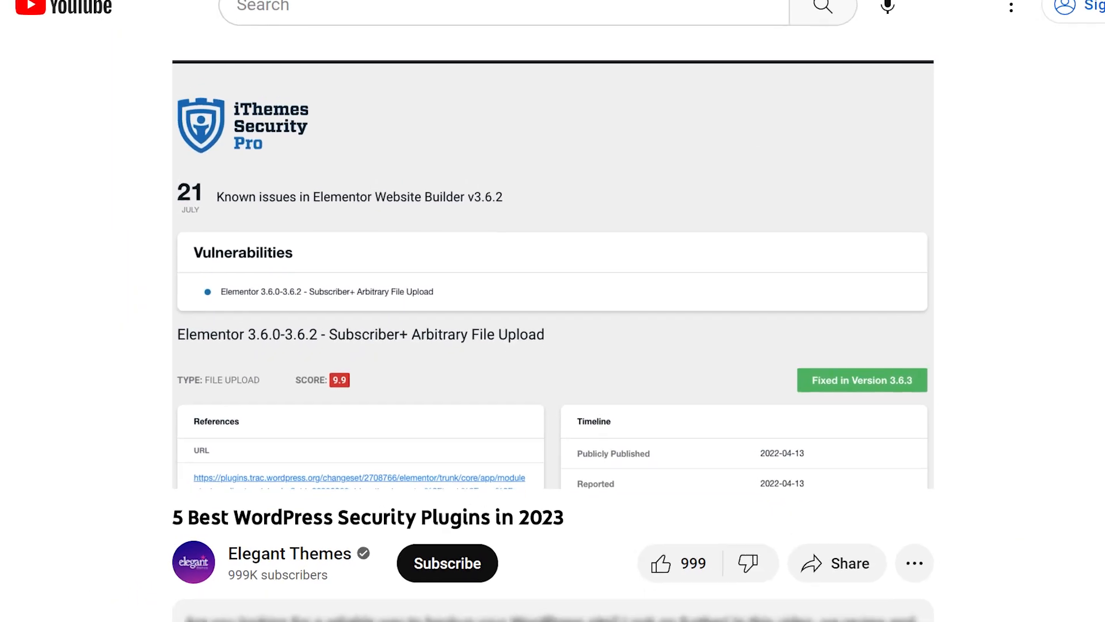
Follow the iThemes Security link in the video description to its pricing plans page.
{"action": "scroll", "scroll_direction": "down", "scroll_amount": 3}
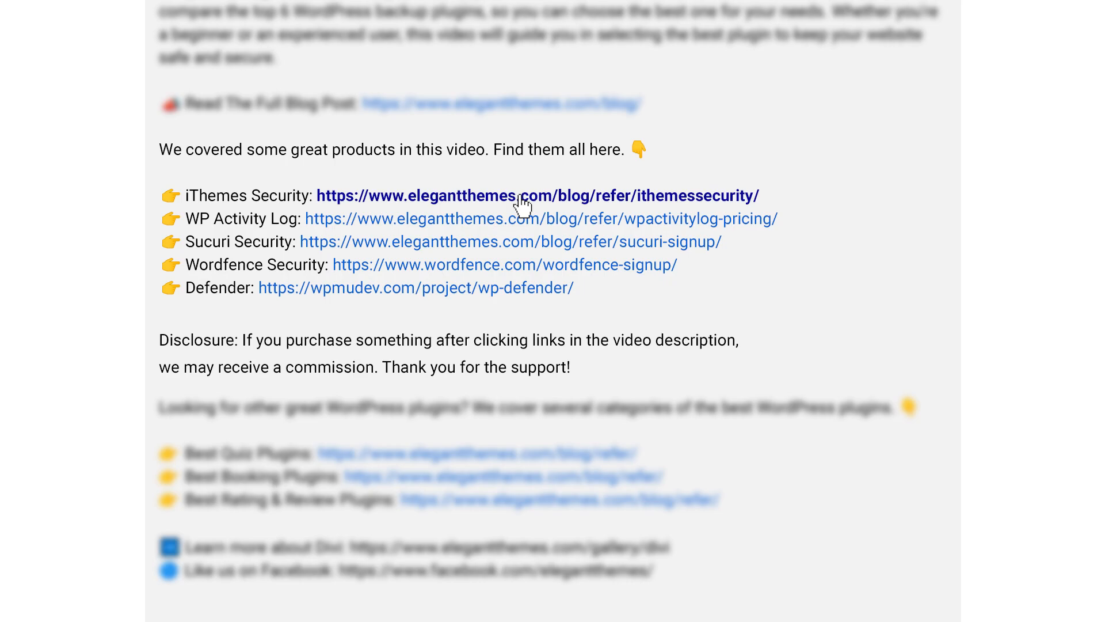
{"action": "left_click", "coordinate": [538, 195]}
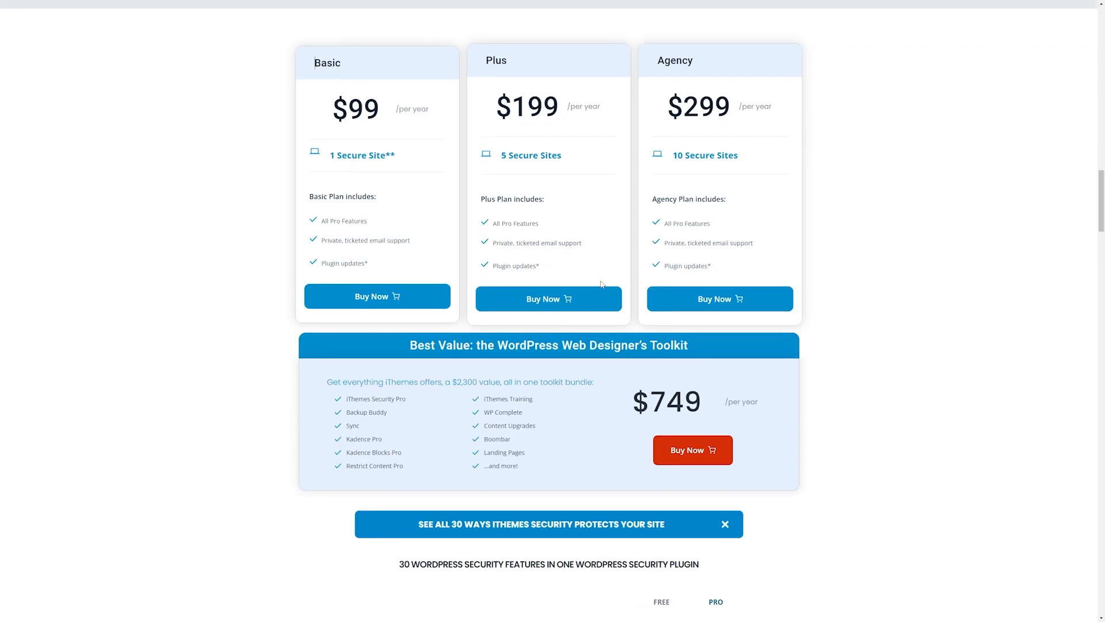
{"action": "mouse_move", "coordinate": [629, 83]}
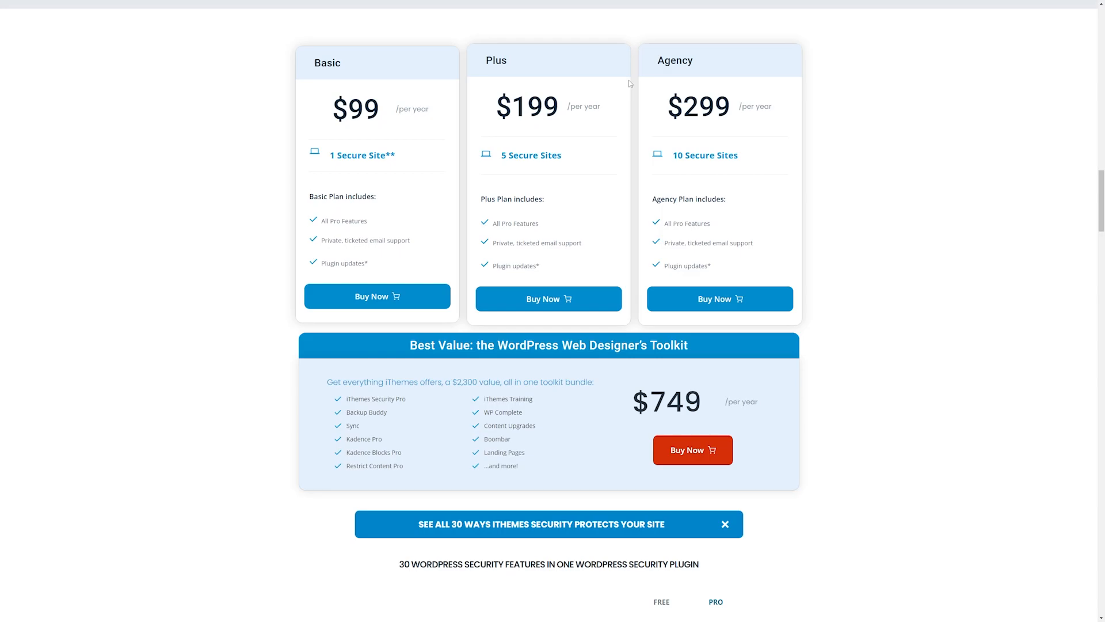